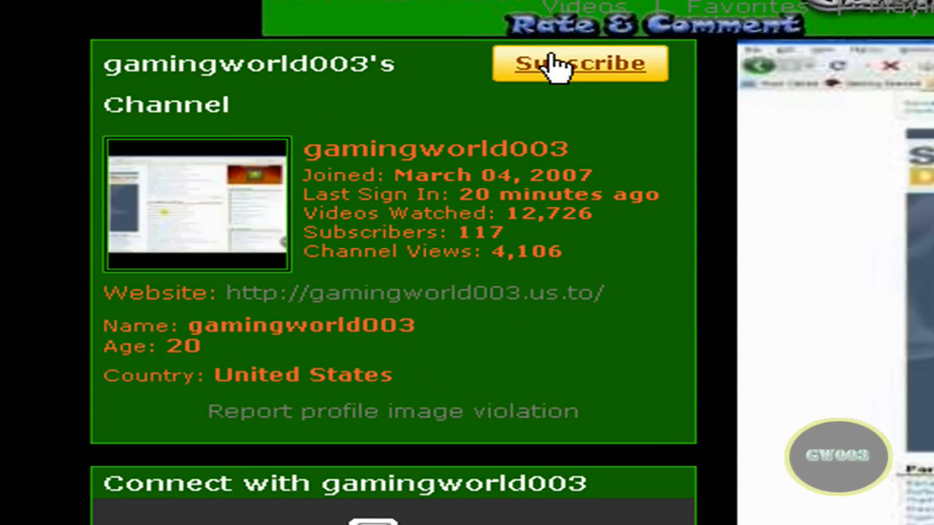
mouse_move(528, 65)
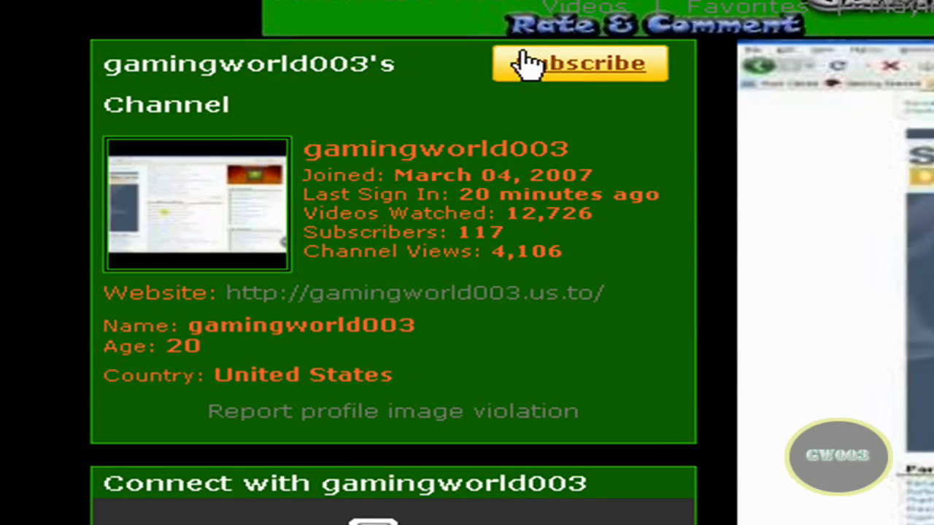
mouse_move(362, 309)
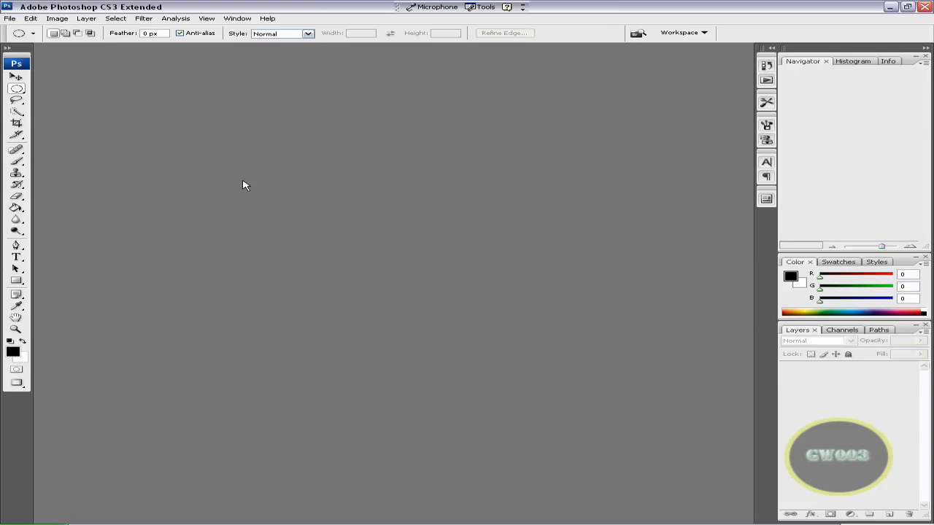
mouse_move(342, 166)
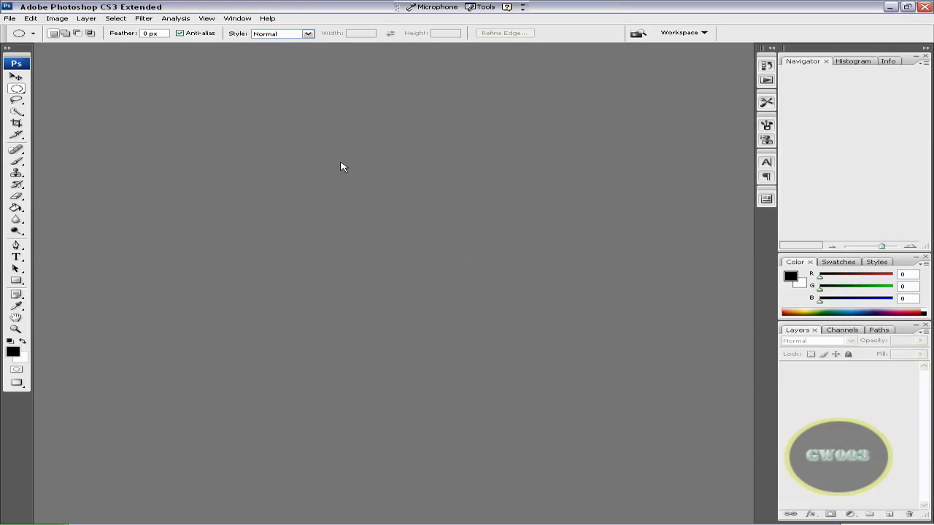
mouse_move(13, 21)
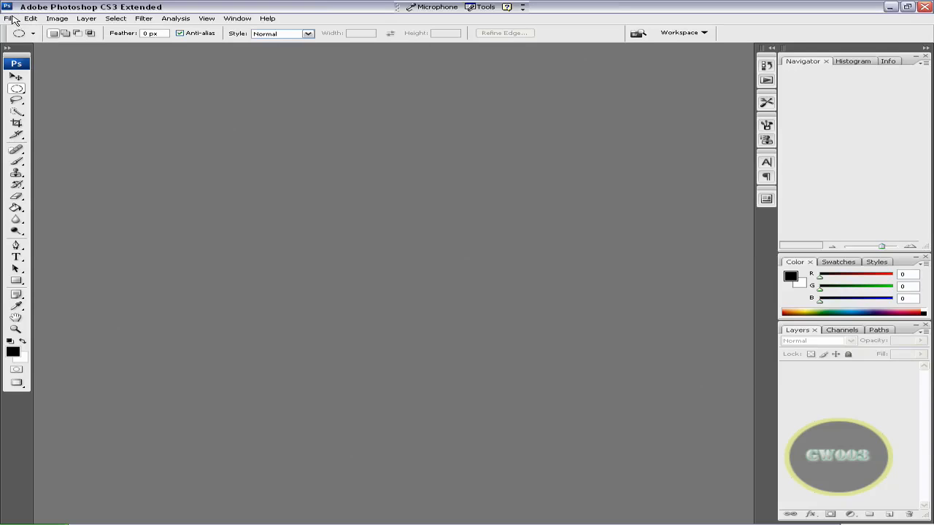
Step: Bring up Photoshop's file commands in the empty workspace
click(9, 18)
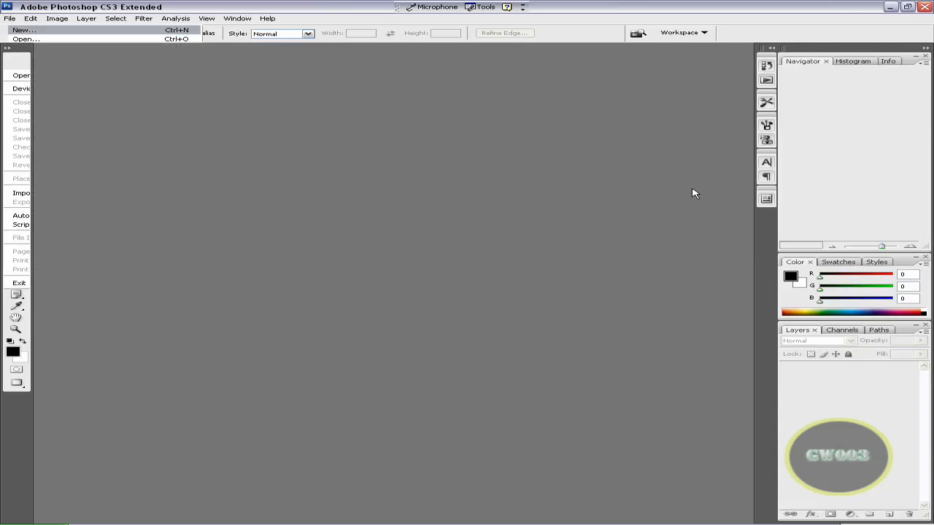
Step: Create a new 100×100 px, 300 ppi, RGB transparent document named gamingworld003
click(23, 30)
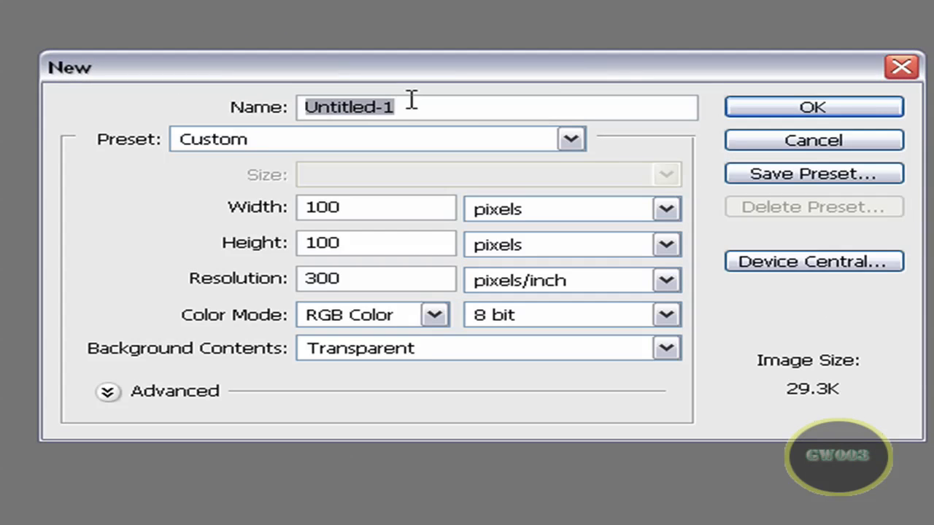
text(gamingworld003)
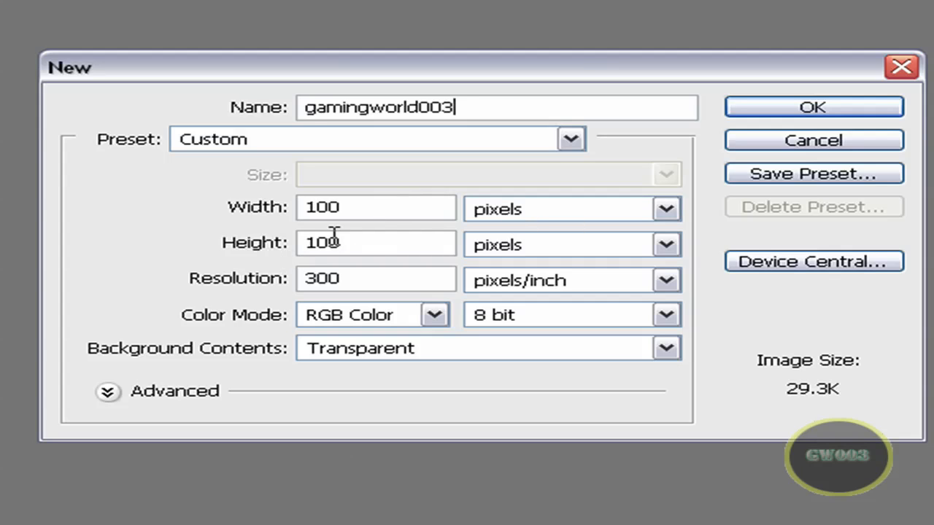
mouse_move(168, 365)
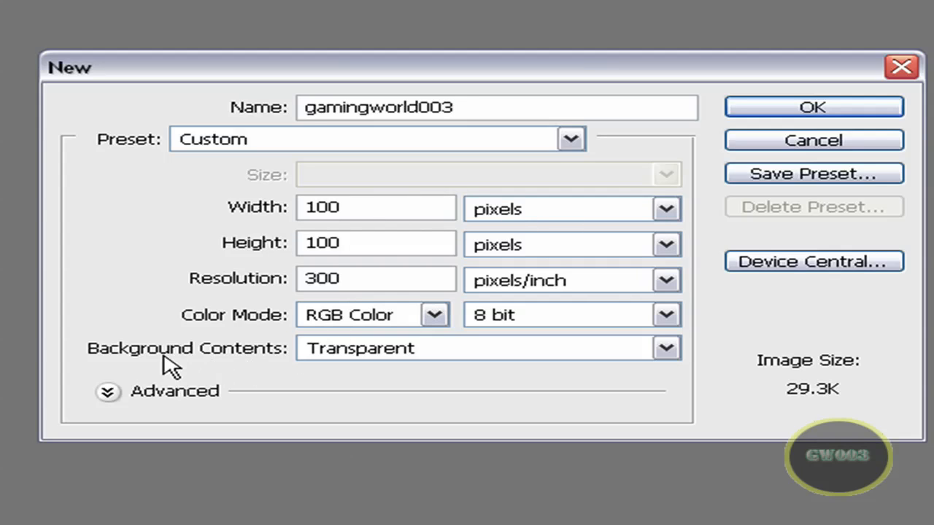
mouse_move(479, 350)
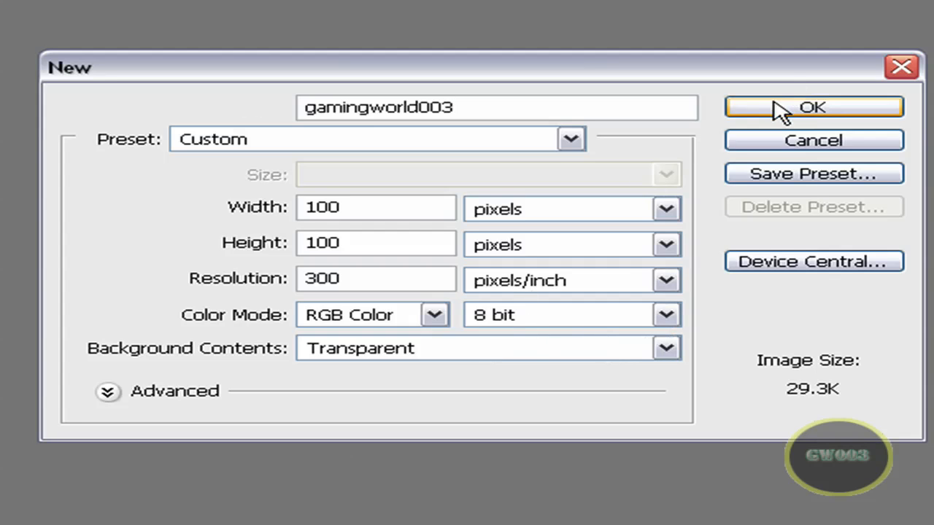
click(813, 107)
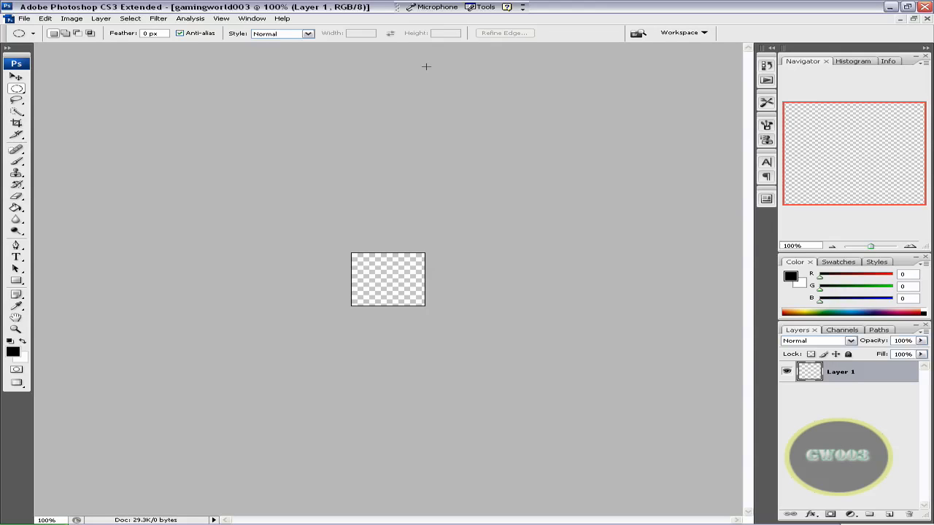
mouse_move(429, 68)
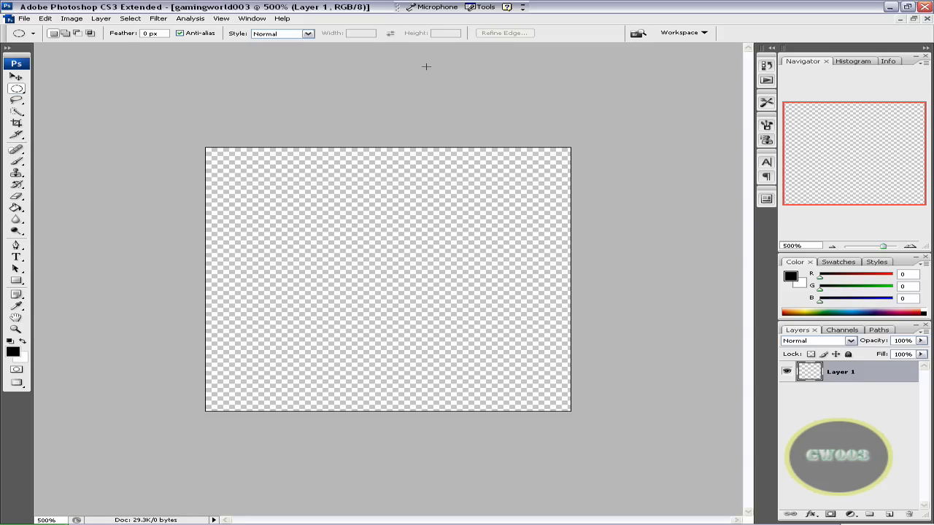
mouse_move(398, 89)
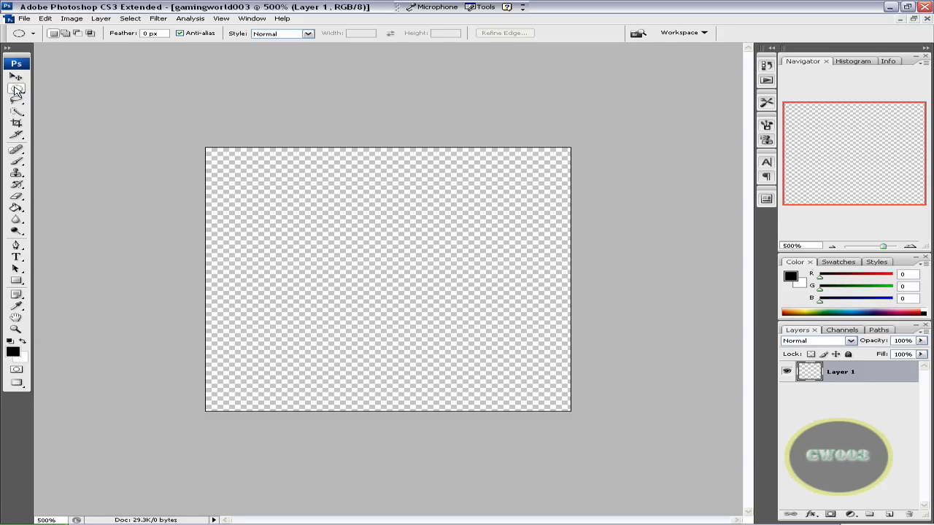
Step: Mark a round selection on the transparent canvas with the Elliptical Marquee
click(17, 89)
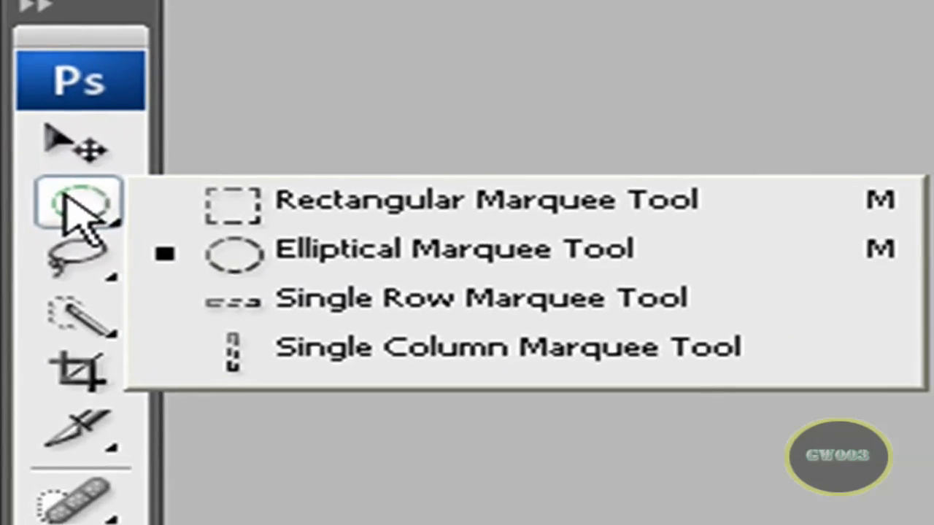
mouse_move(321, 251)
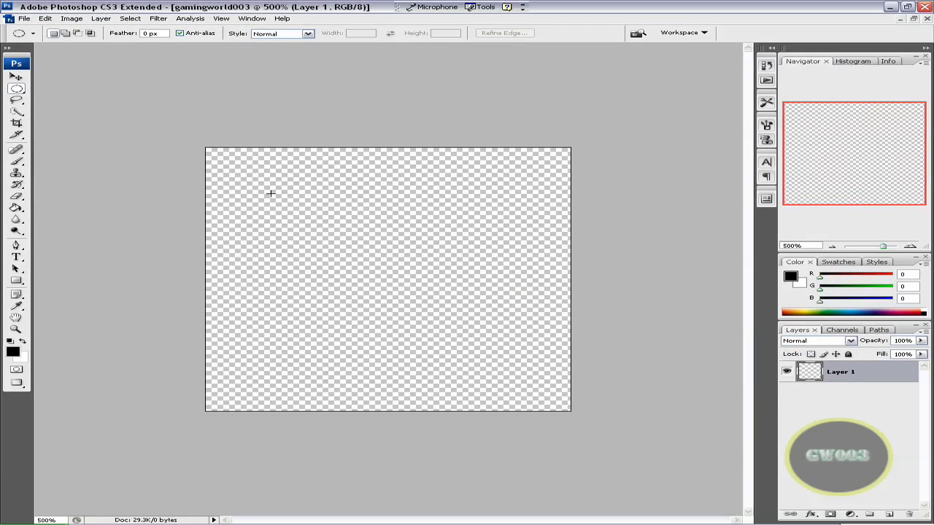
mouse_move(245, 176)
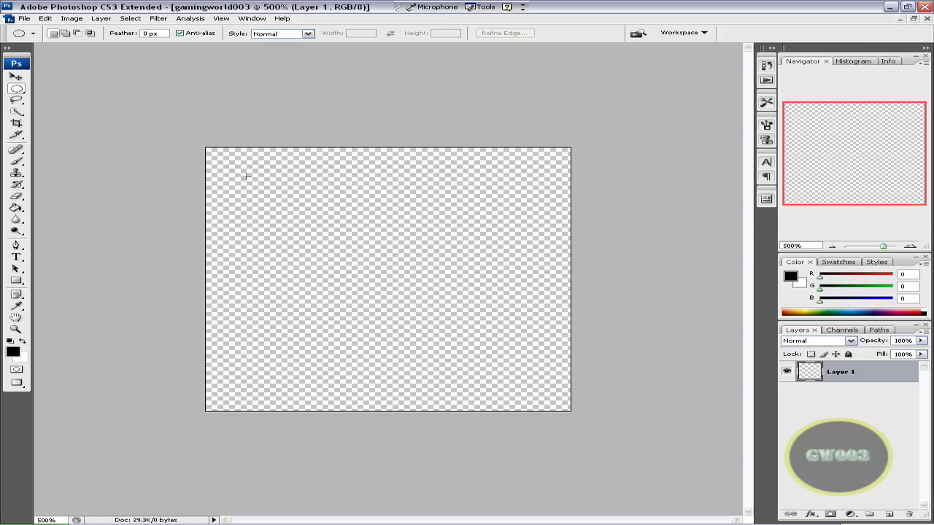
drag(247, 175, 305, 201)
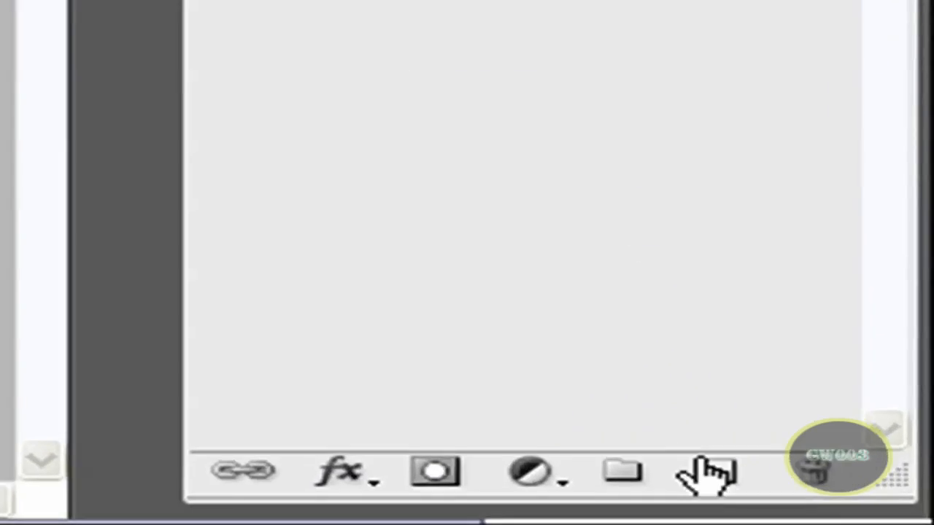
Step: Add Layer 2 and choose the Paint Bucket for filling the circle with black
click(700, 469)
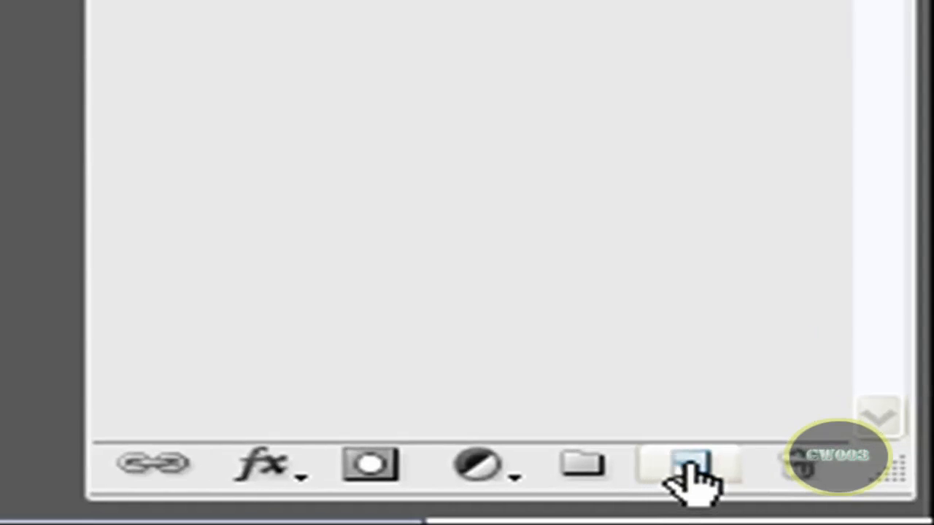
click(684, 464)
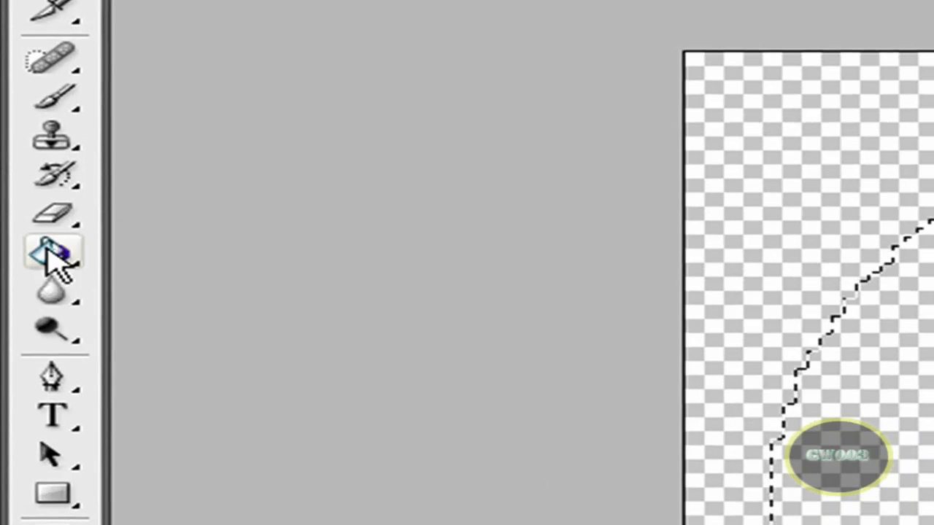
click(52, 251)
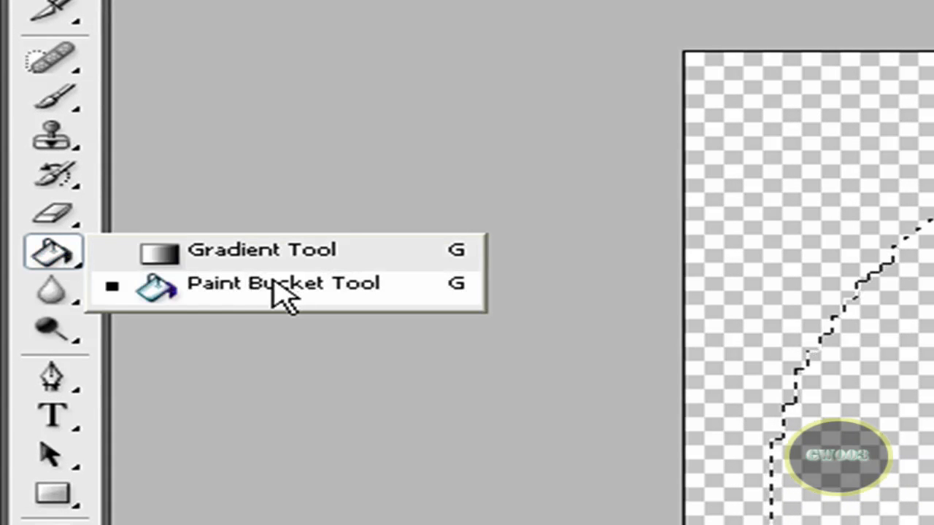
click(283, 283)
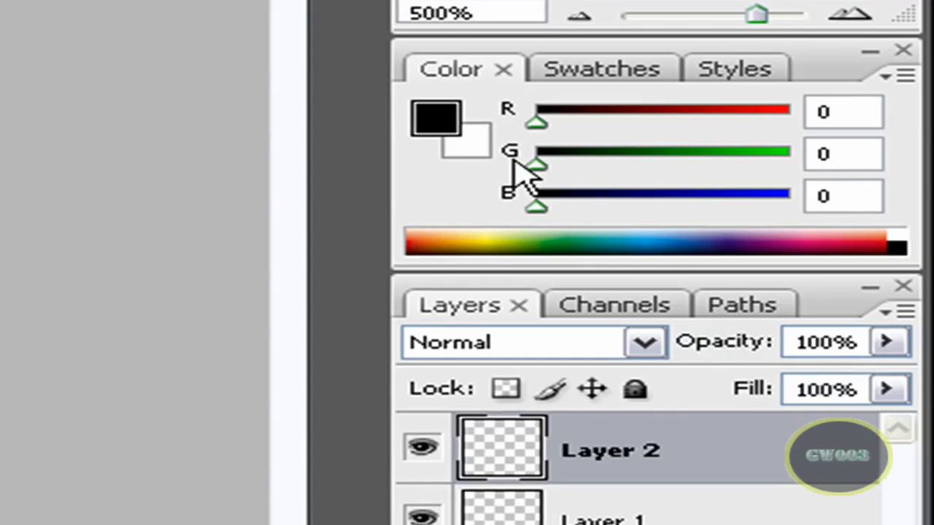
mouse_move(467, 128)
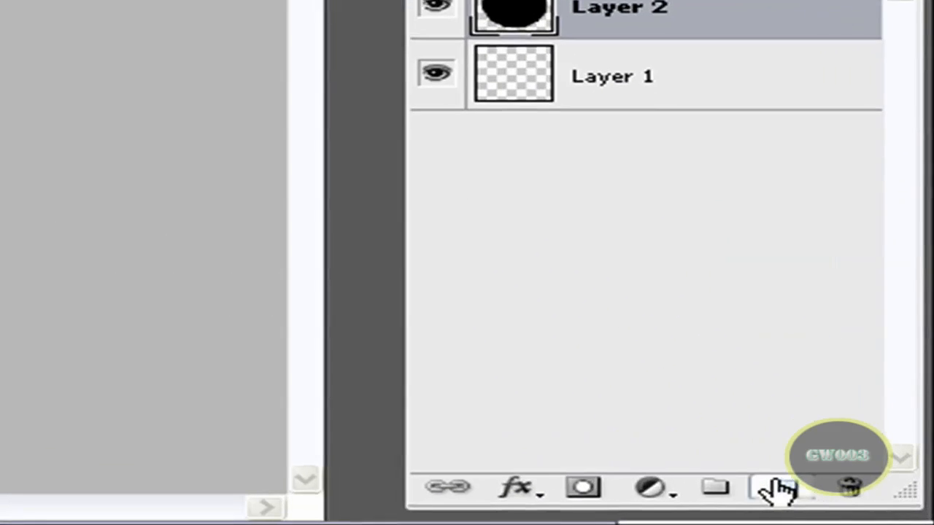
Step: Add an empty Layer 3, deselect the circle and ready the Type tool for lettering
click(776, 488)
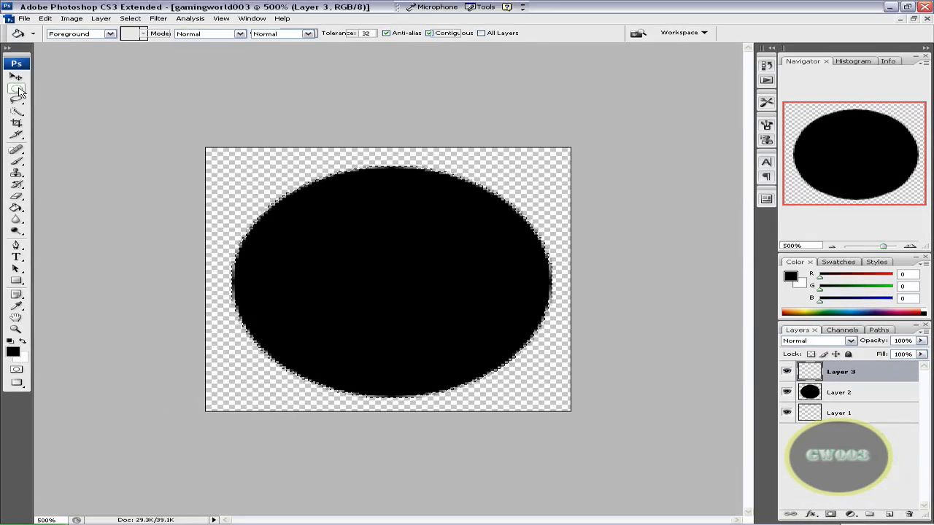
right_click(315, 178)
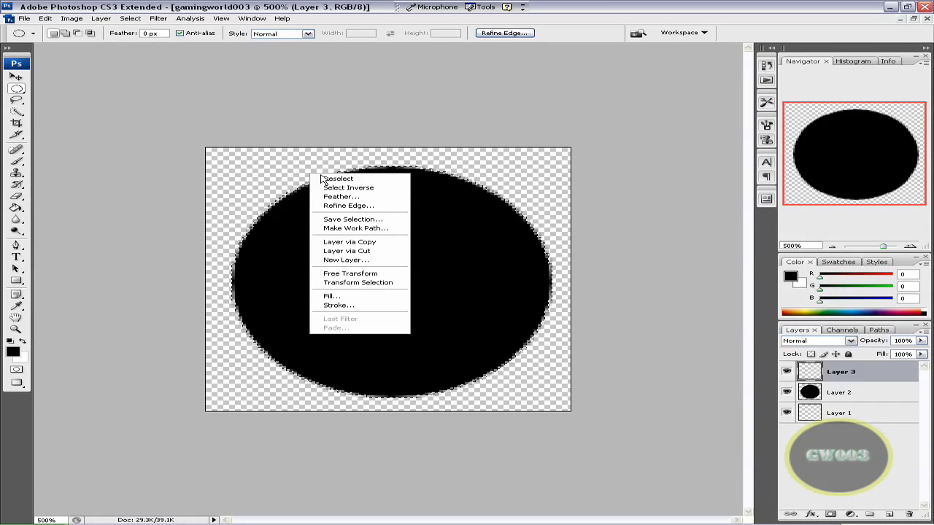
click(339, 178)
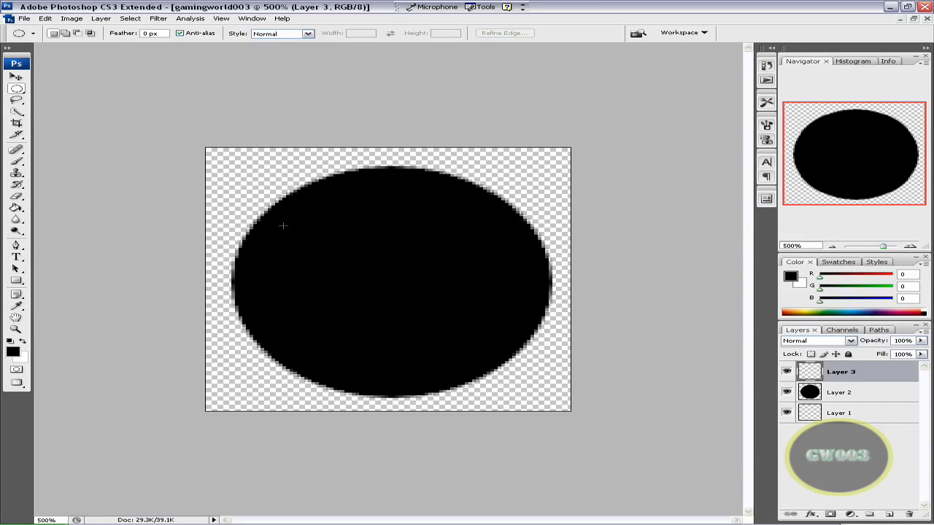
mouse_move(501, 263)
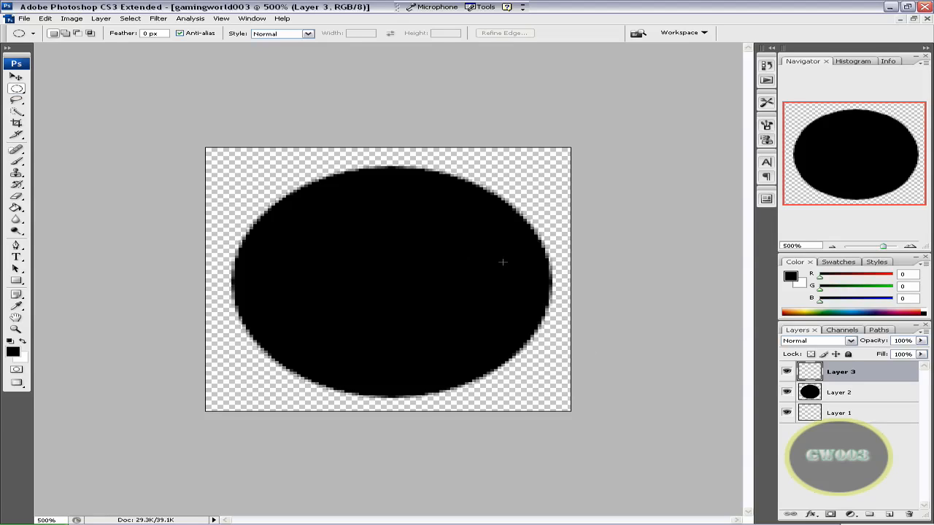
click(16, 257)
text(GW003)
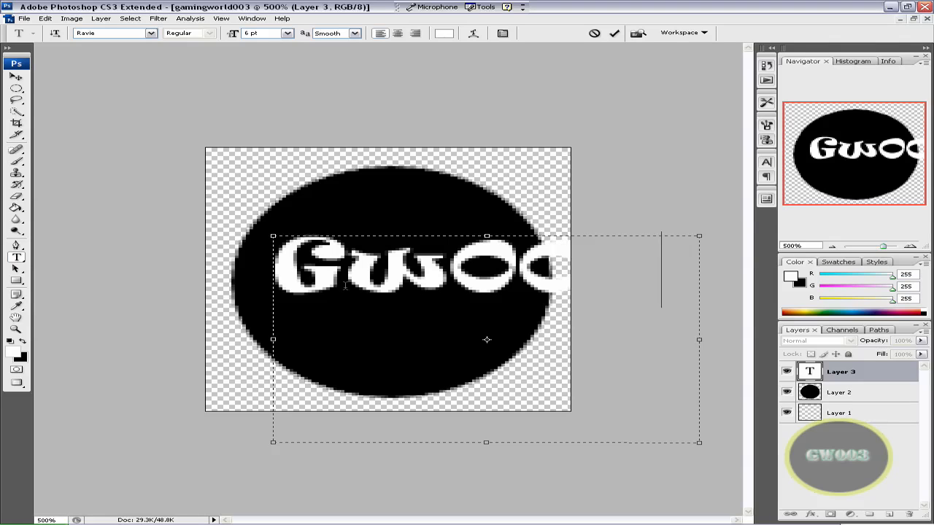
mouse_move(704, 269)
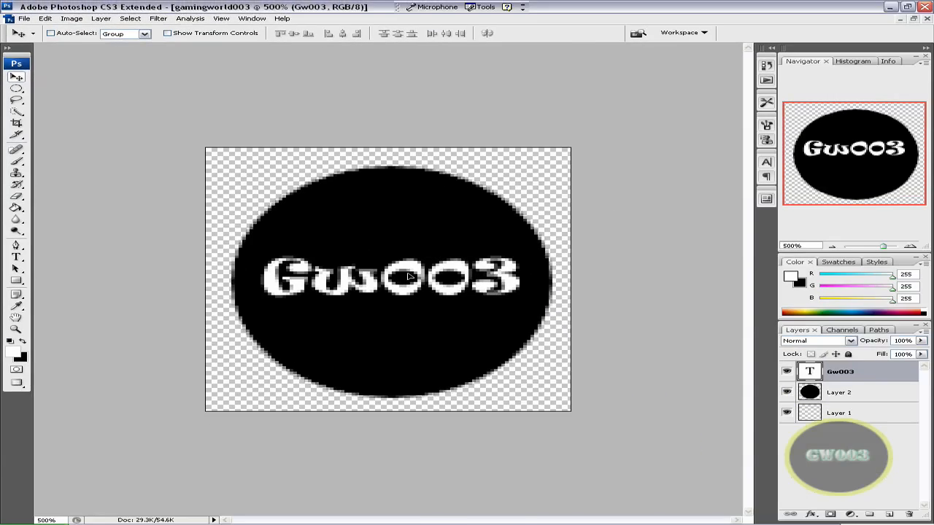
Step: Export the logo via Save for Web as a transparent GIF named gamingworld003
click(26, 18)
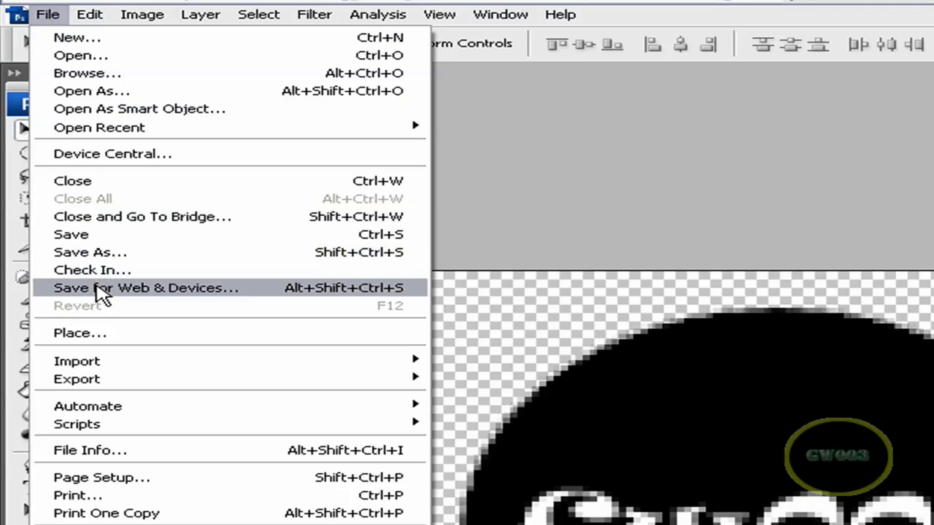
click(146, 287)
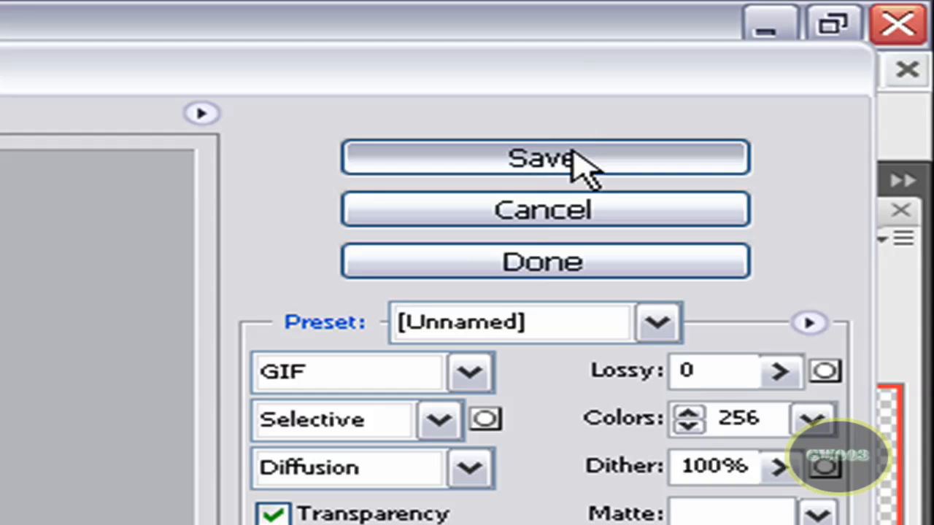
click(543, 157)
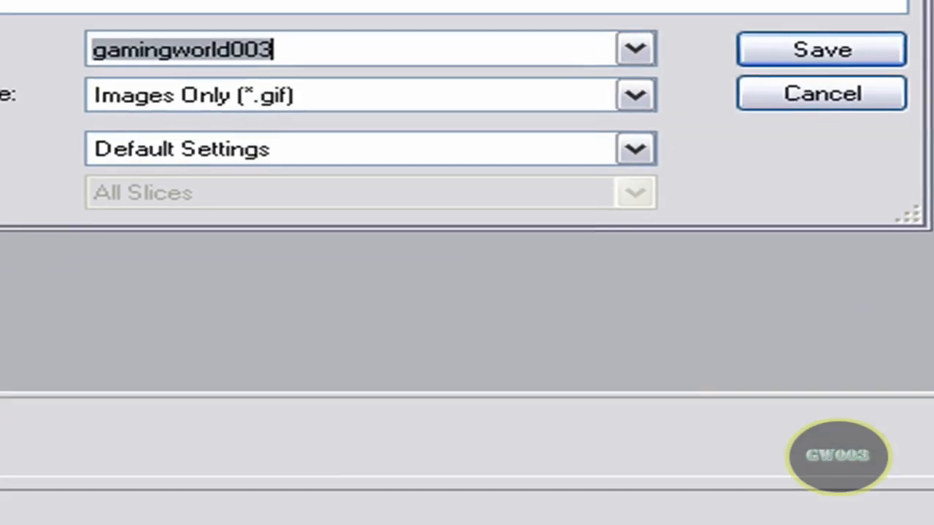
mouse_move(364, 73)
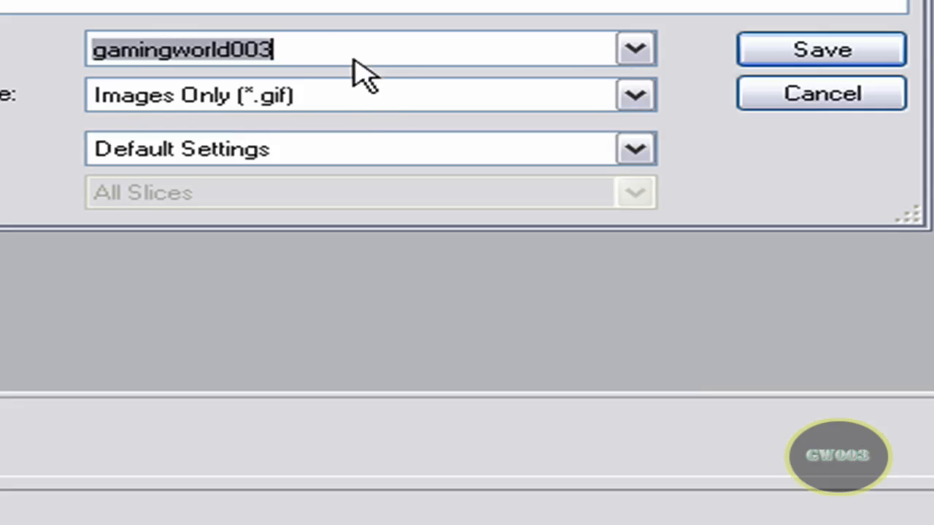
click(820, 50)
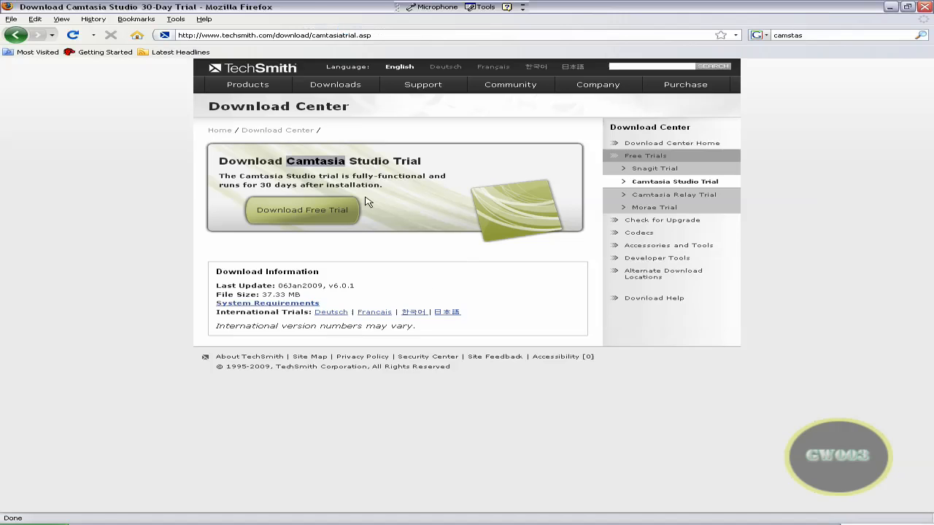
mouse_move(284, 143)
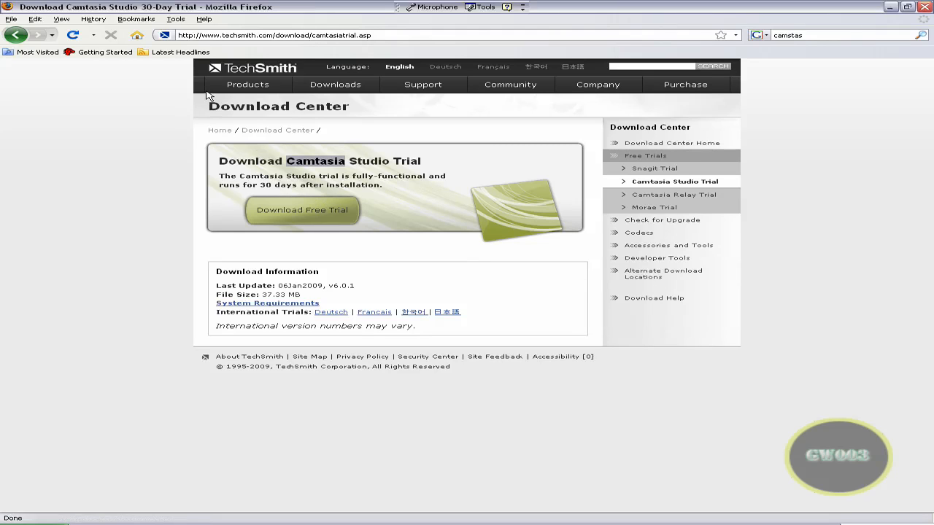
Step: Go to the Gamingworld003 website in Firefox
click(334, 83)
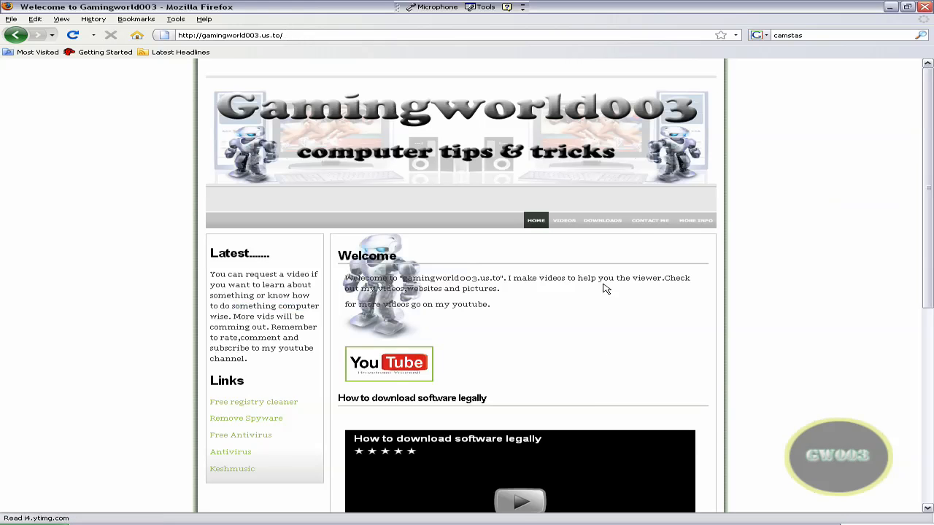
Step: Scroll the Gamingworld003 welcome page down to the embedded video
scroll(down, 3)
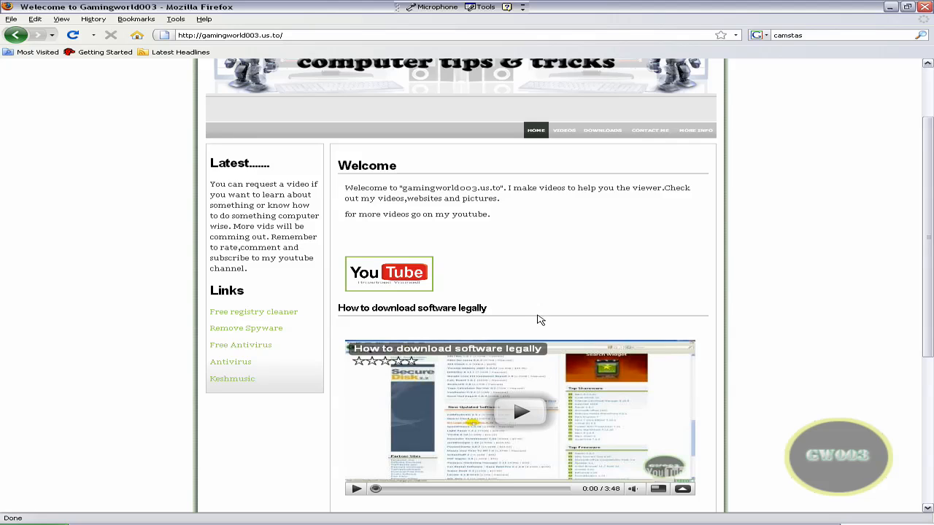
mouse_move(538, 319)
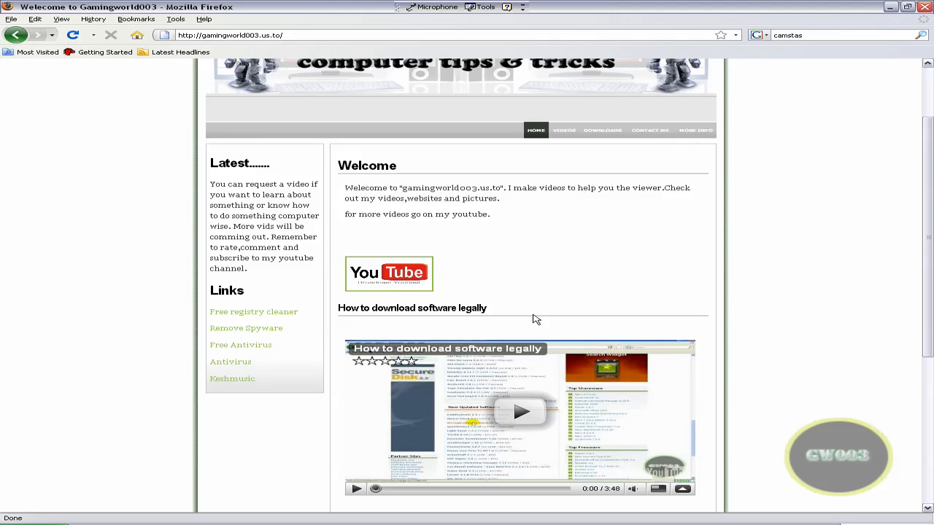